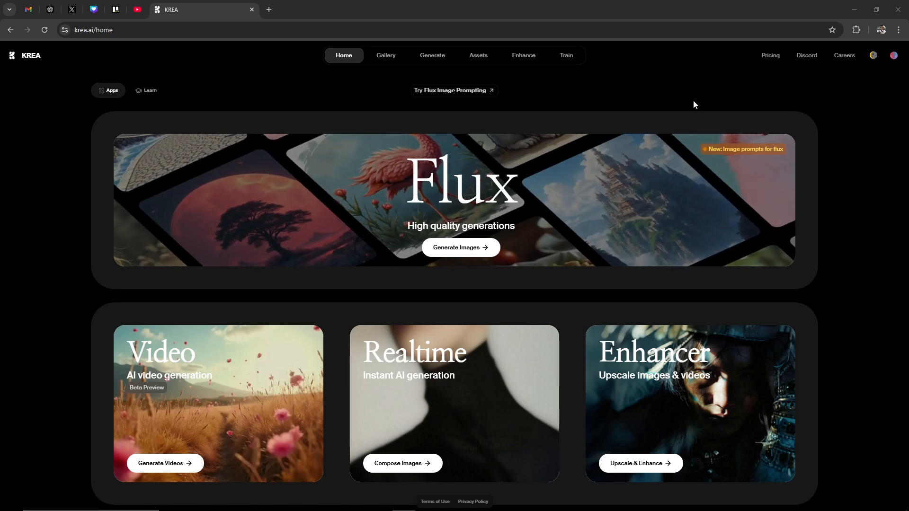
pyautogui.moveTo(886, 79)
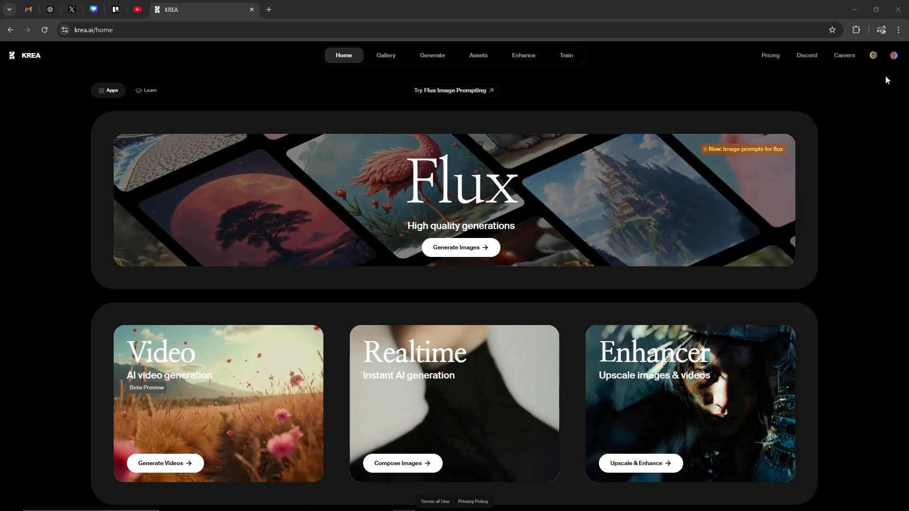
# - Show the account dropdown with usage and account options from the profile avatar
pyautogui.click(893, 55)
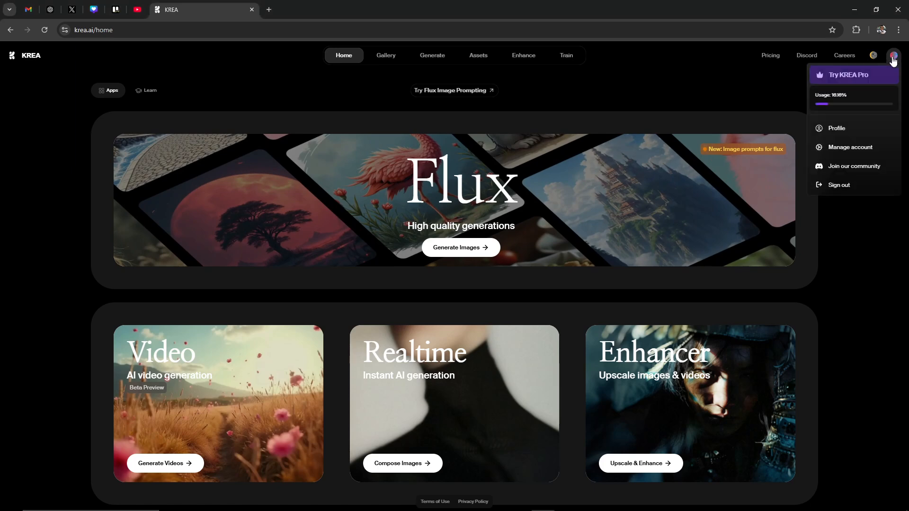
pyautogui.moveTo(850, 120)
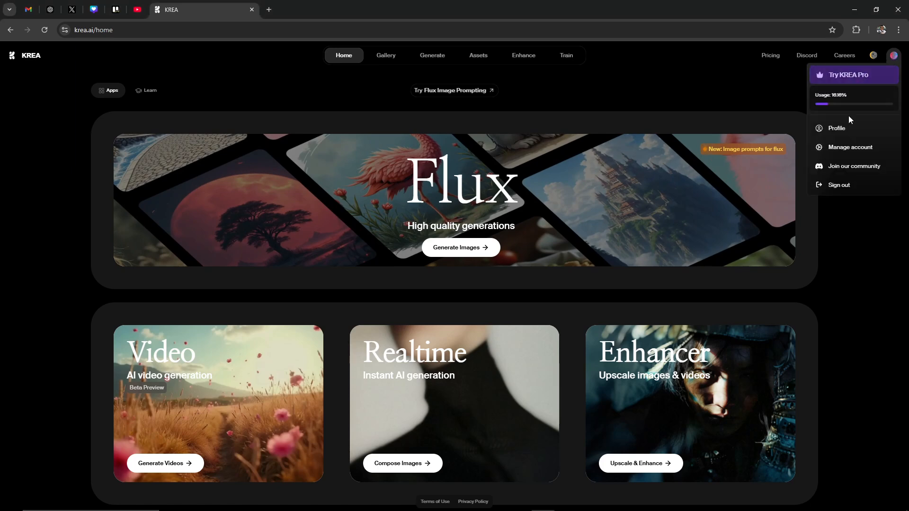
# - Go to Manage account, where the active plan reads KREA Free
pyautogui.click(850, 147)
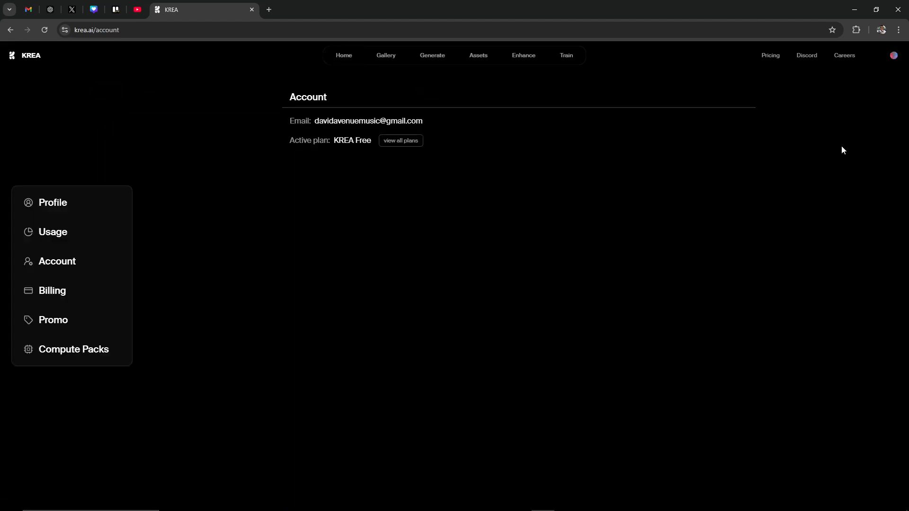
pyautogui.moveTo(183, 286)
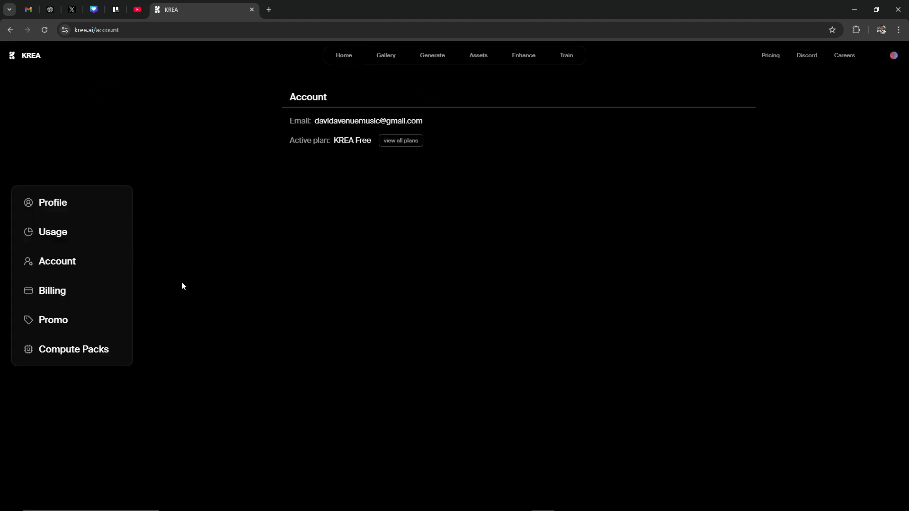
pyautogui.moveTo(422, 264)
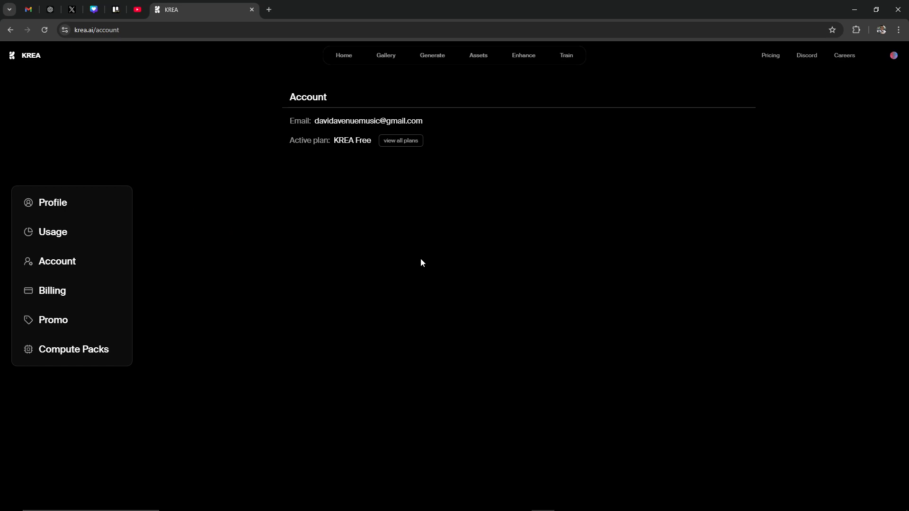
pyautogui.moveTo(433, 250)
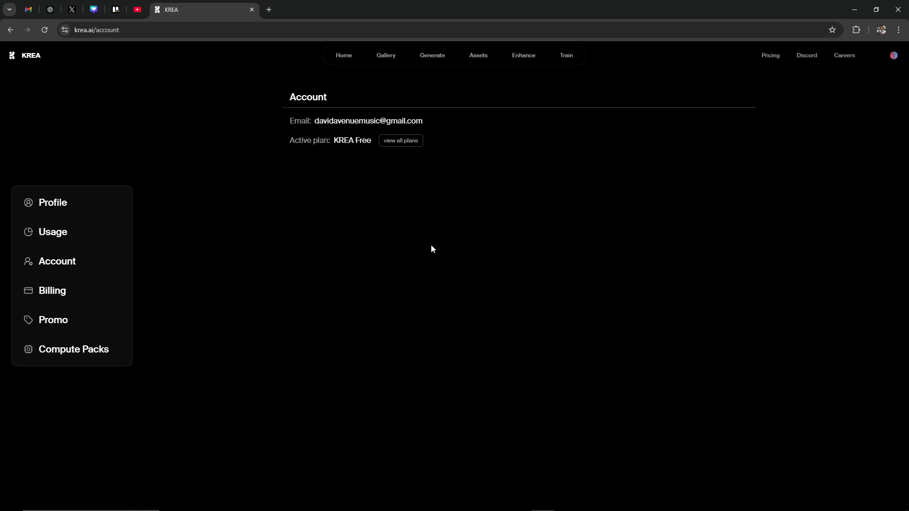
pyautogui.moveTo(408, 253)
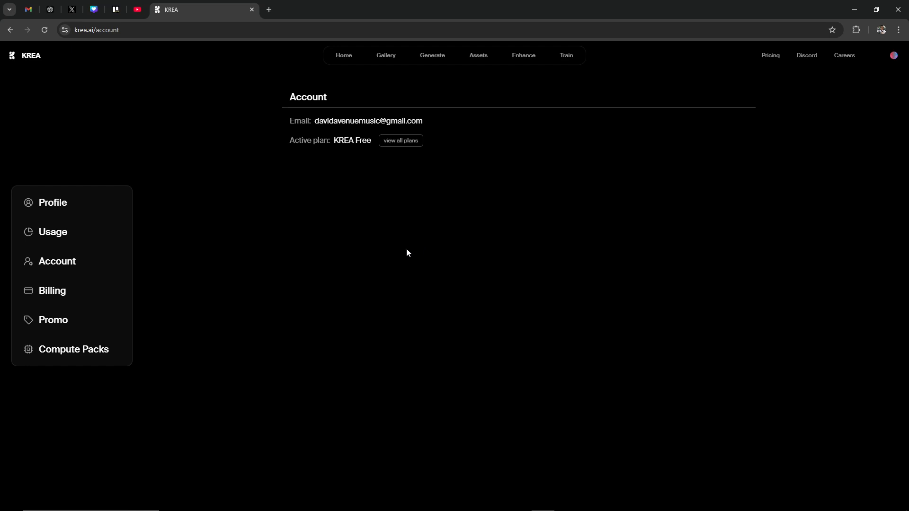
pyautogui.moveTo(408, 250)
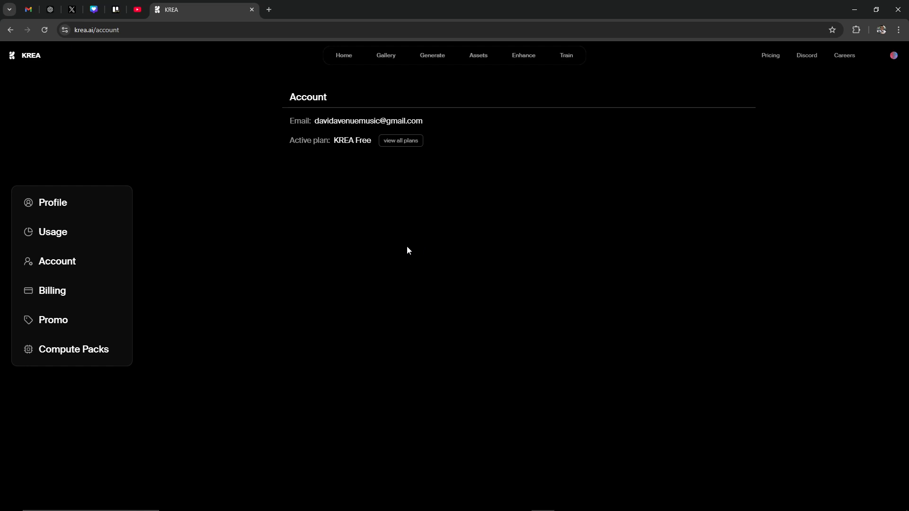
pyautogui.moveTo(671, 178)
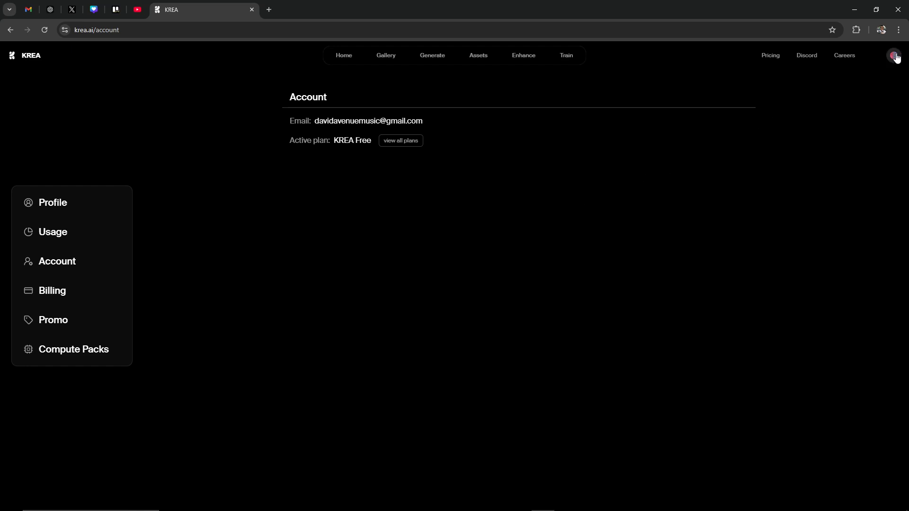
# - Visit the profile page and empty billing page, then return to the Account section showing the Free plan
pyautogui.click(894, 55)
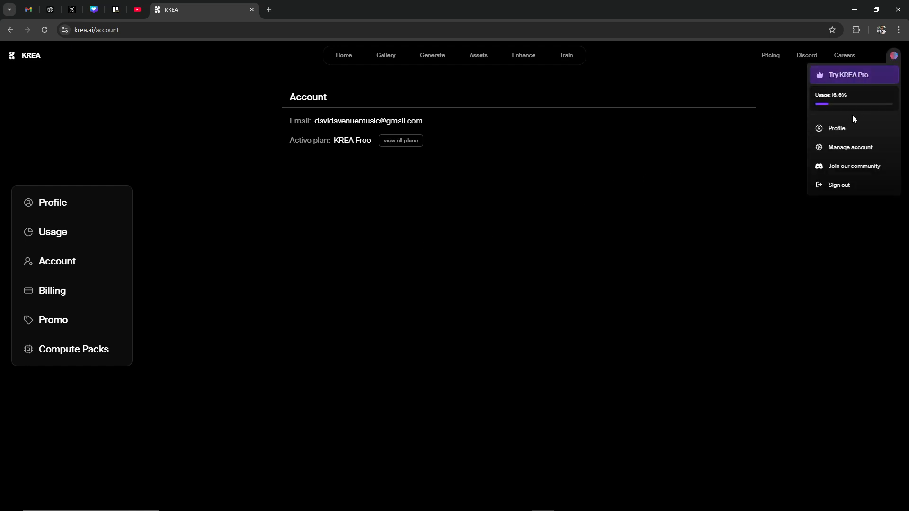
pyautogui.moveTo(839, 130)
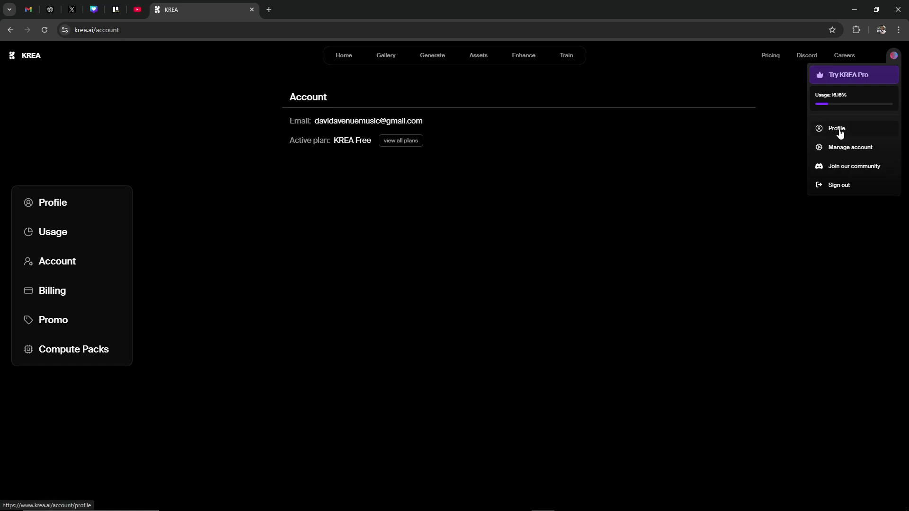
pyautogui.click(837, 128)
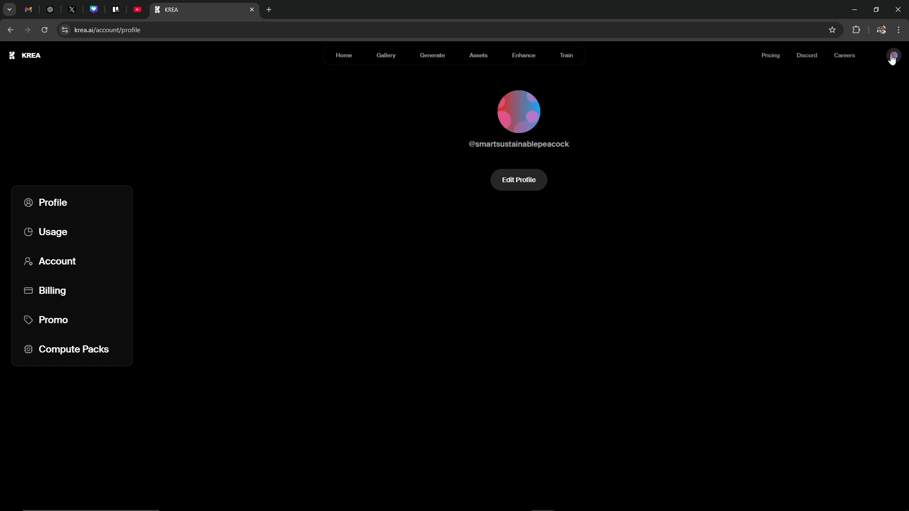
pyautogui.click(56, 261)
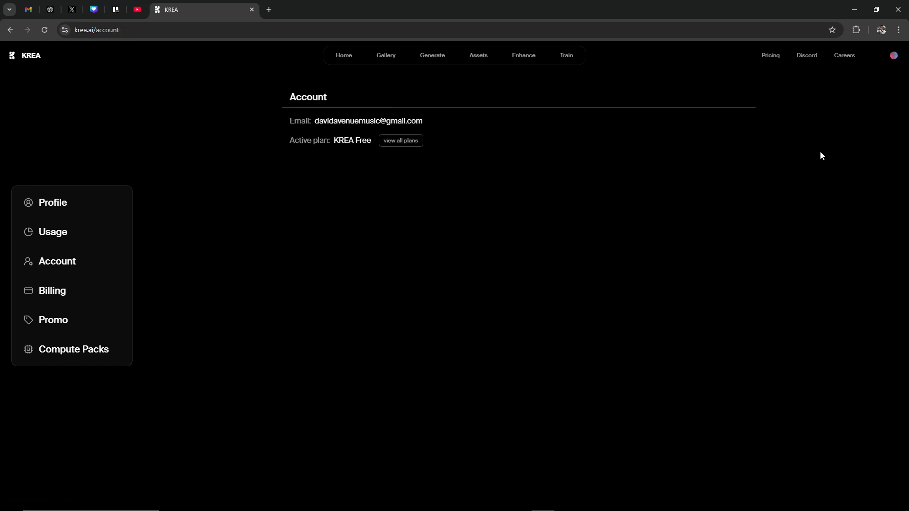
pyautogui.moveTo(67, 291)
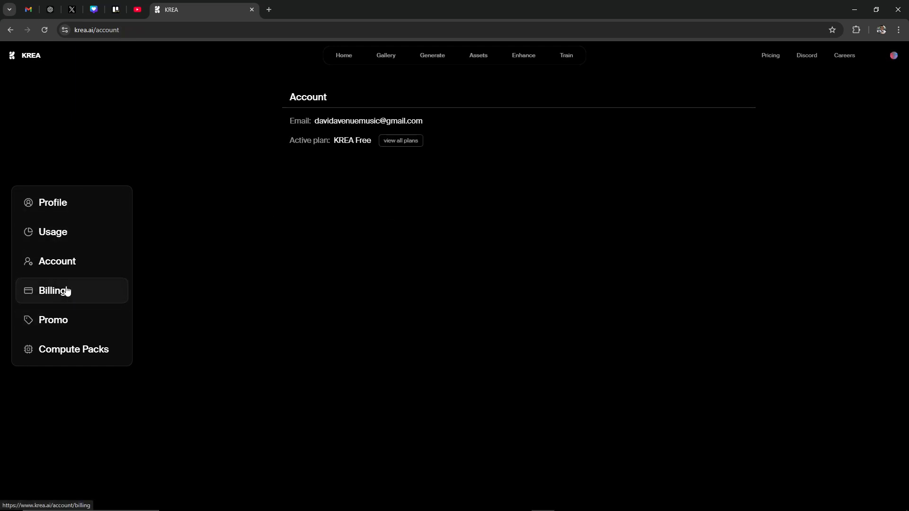
pyautogui.click(53, 291)
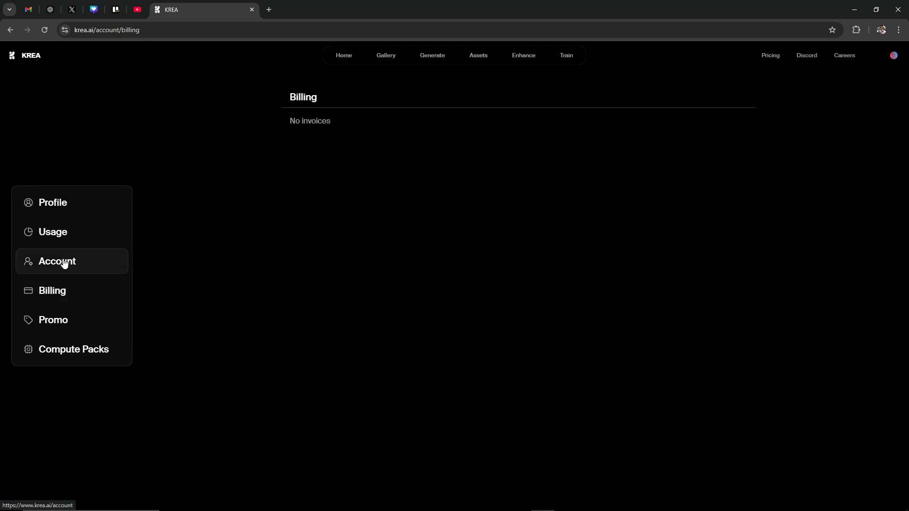
pyautogui.click(57, 262)
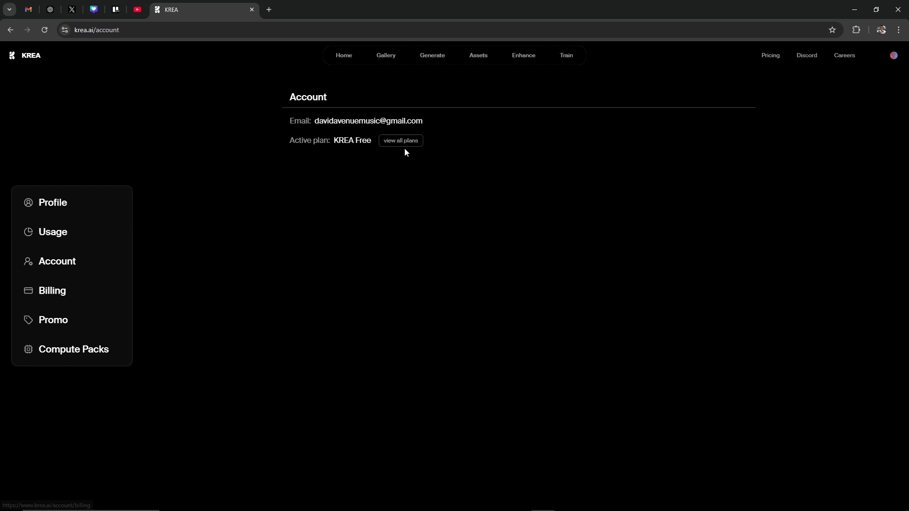
# - View all plans and scroll the pricing page down to the compute-unit FAQ
pyautogui.click(400, 140)
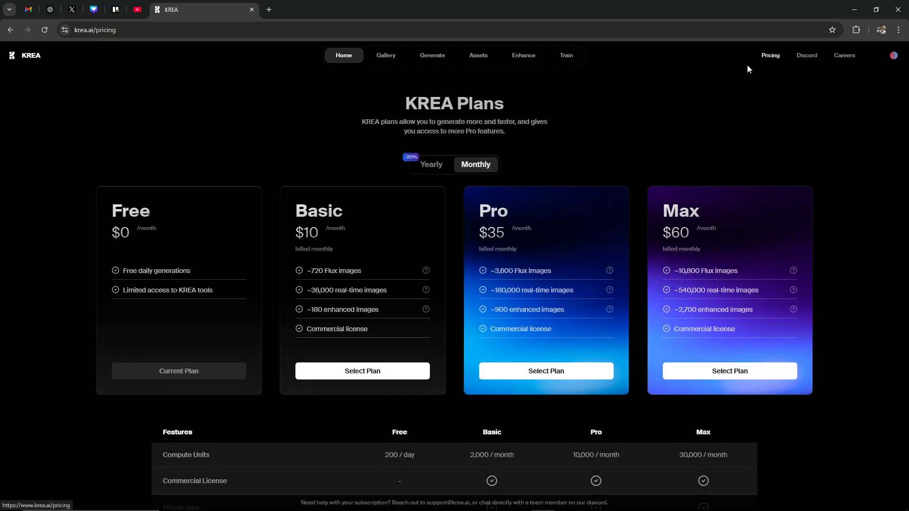
pyautogui.scroll(-3)
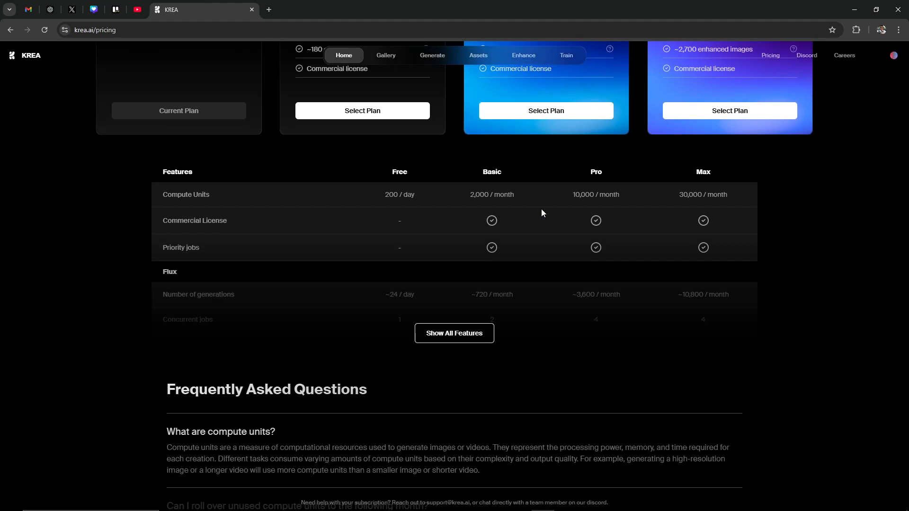
pyautogui.scroll(-3)
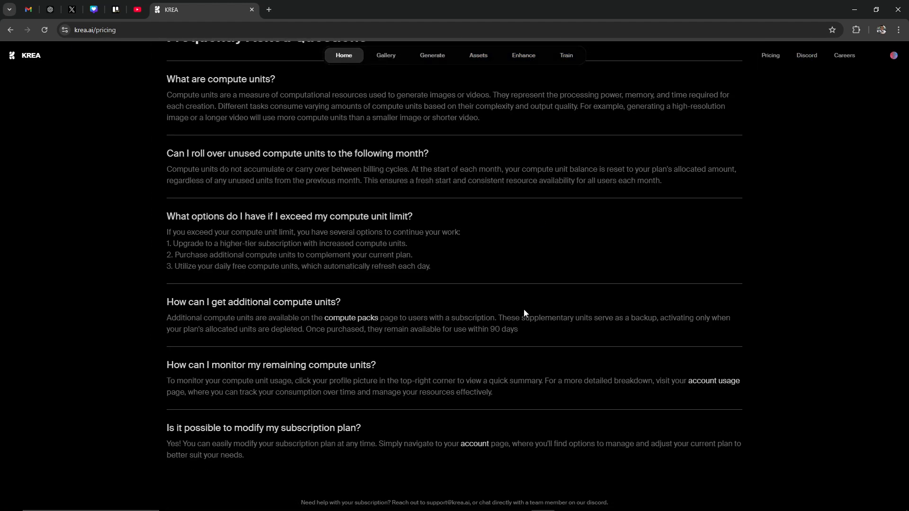
pyautogui.moveTo(302, 508)
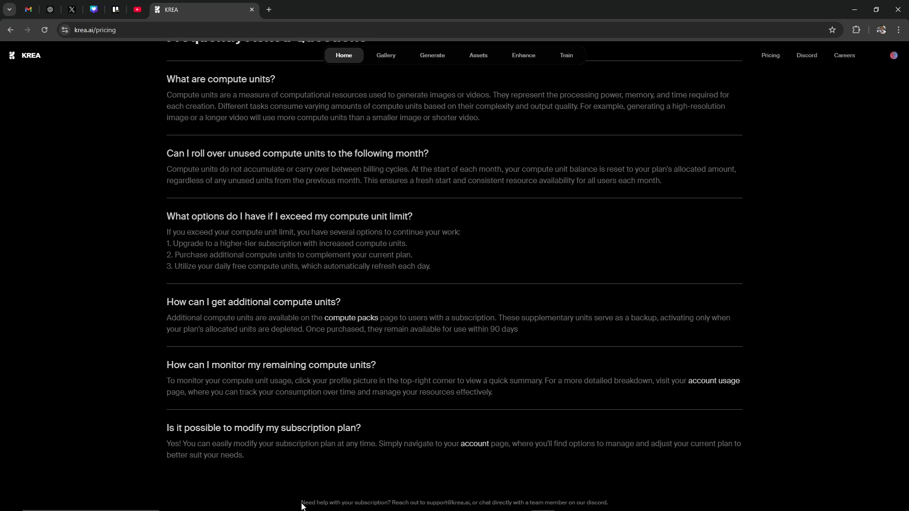
pyautogui.moveTo(426, 508)
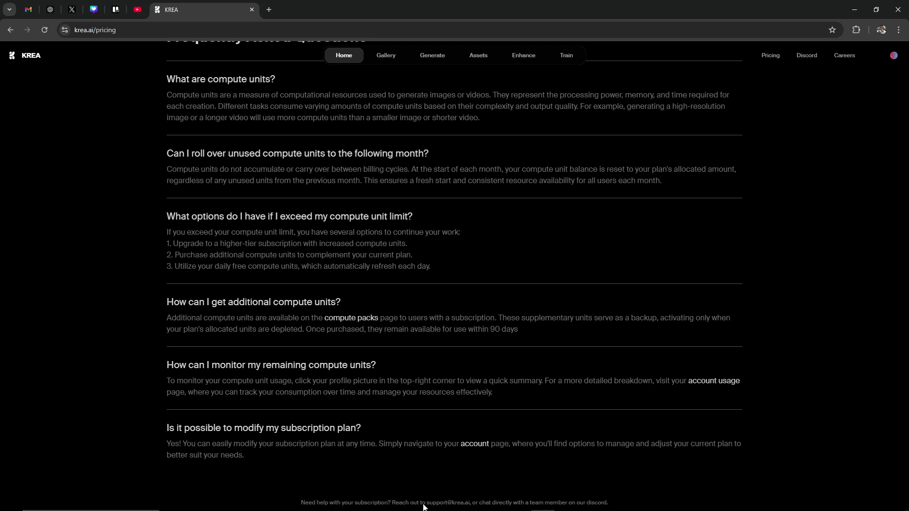
pyautogui.moveTo(434, 509)
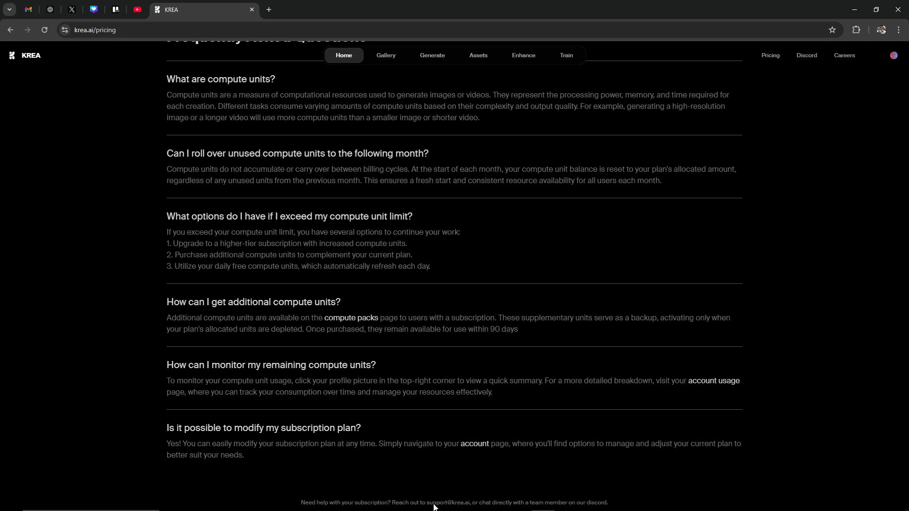
pyautogui.moveTo(500, 509)
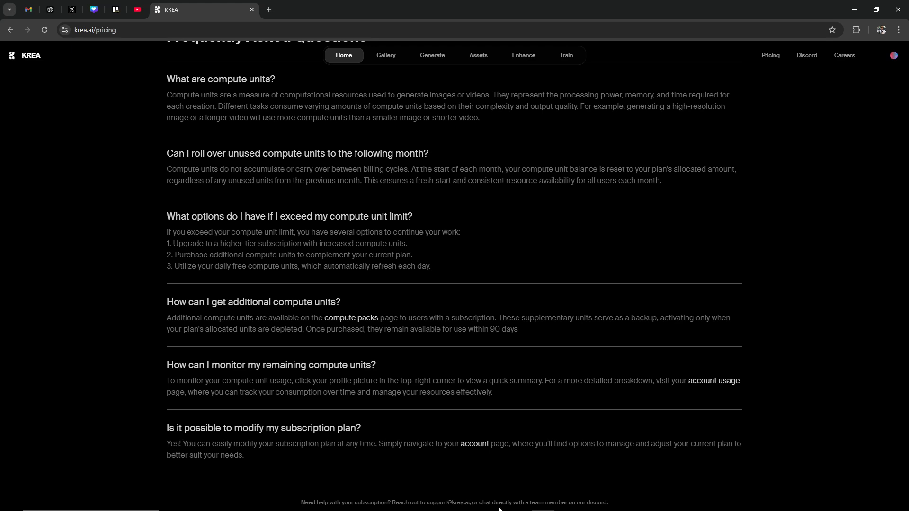
pyautogui.moveTo(567, 505)
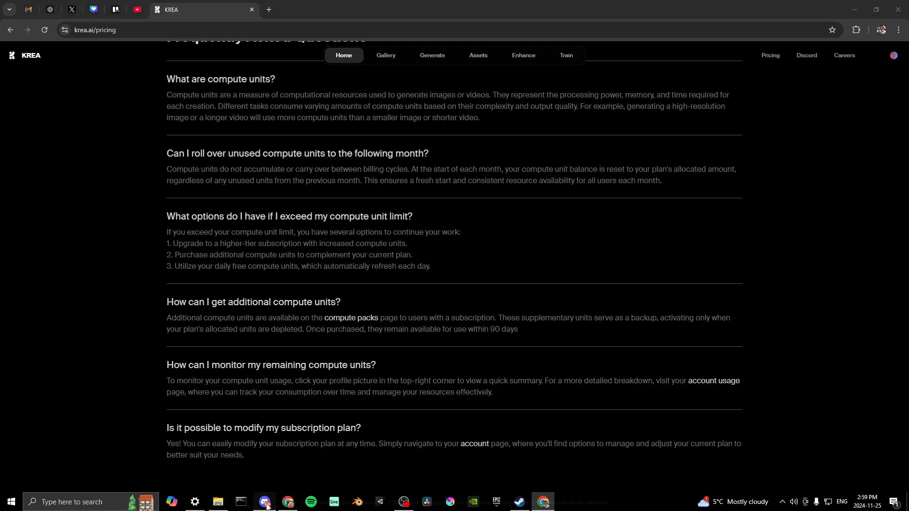
# - Switch to Discord and show the KREA server's #technical-support channel messages
pyautogui.click(265, 502)
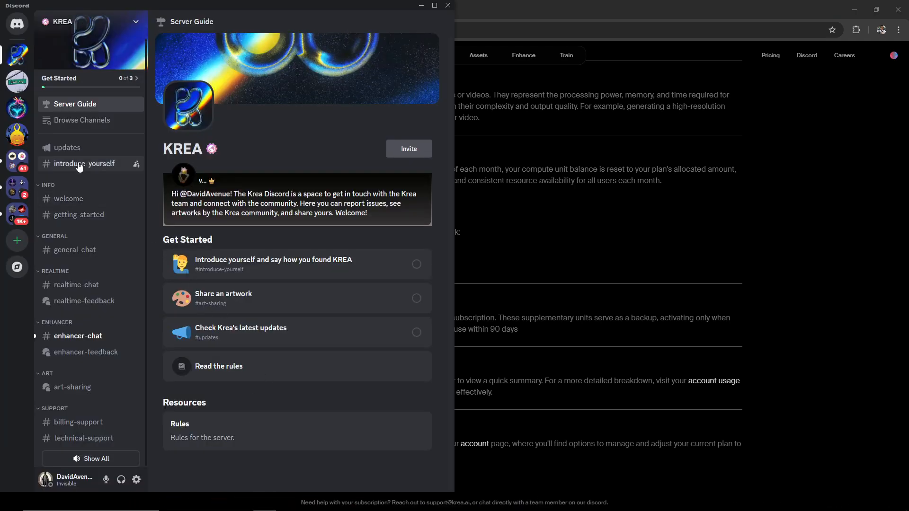
pyautogui.moveTo(83, 250)
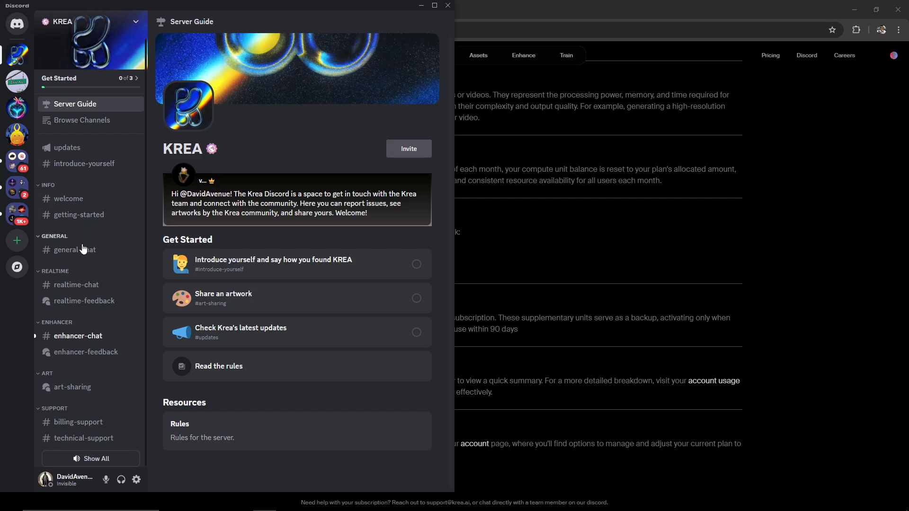
pyautogui.moveTo(80, 434)
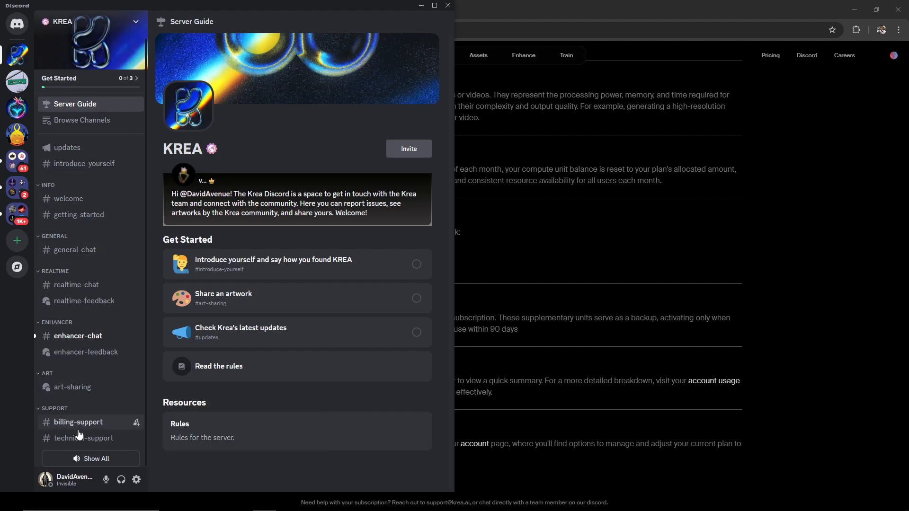
pyautogui.click(83, 437)
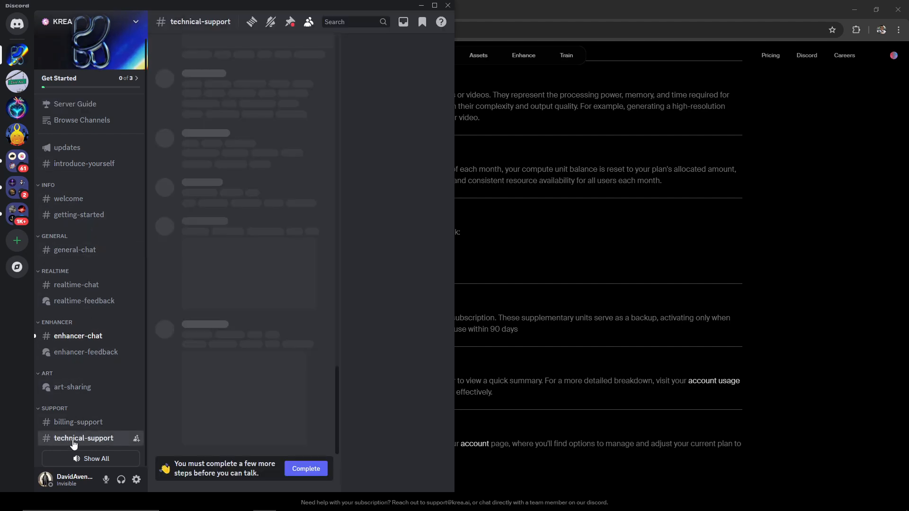
pyautogui.click(83, 437)
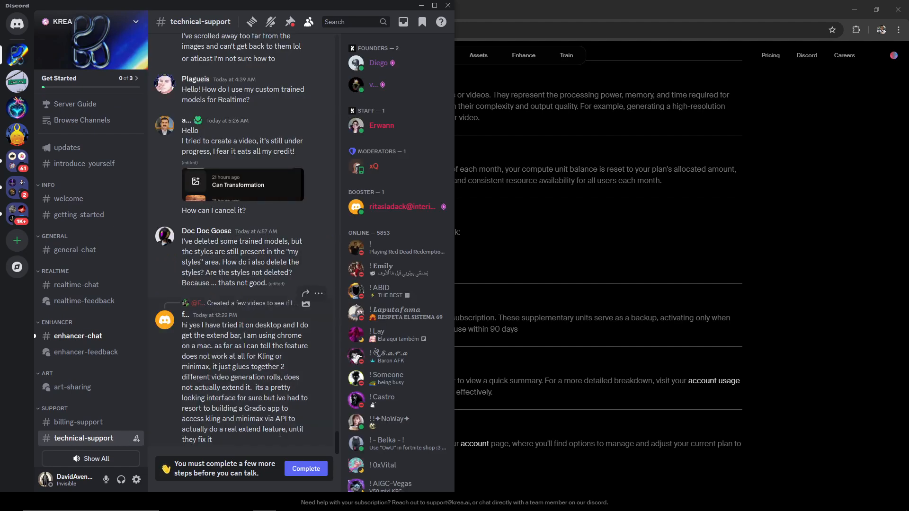
pyautogui.moveTo(184, 480)
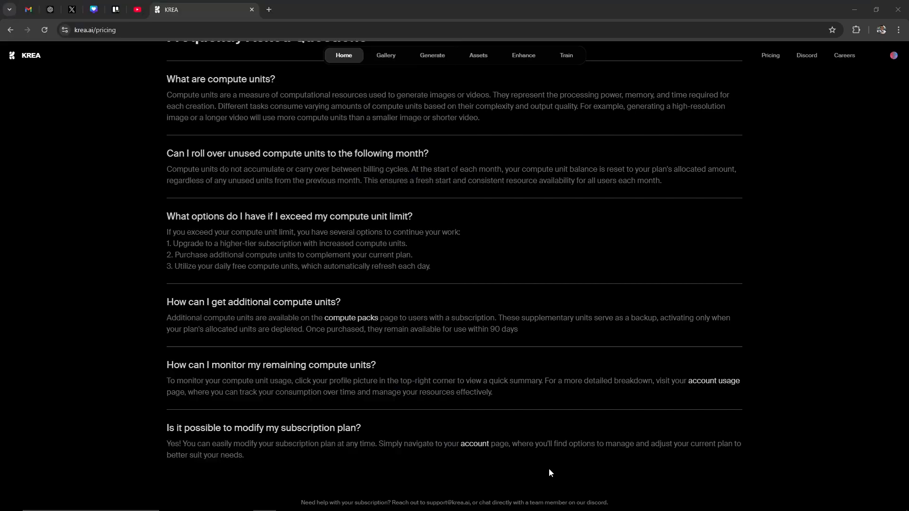
pyautogui.moveTo(437, 504)
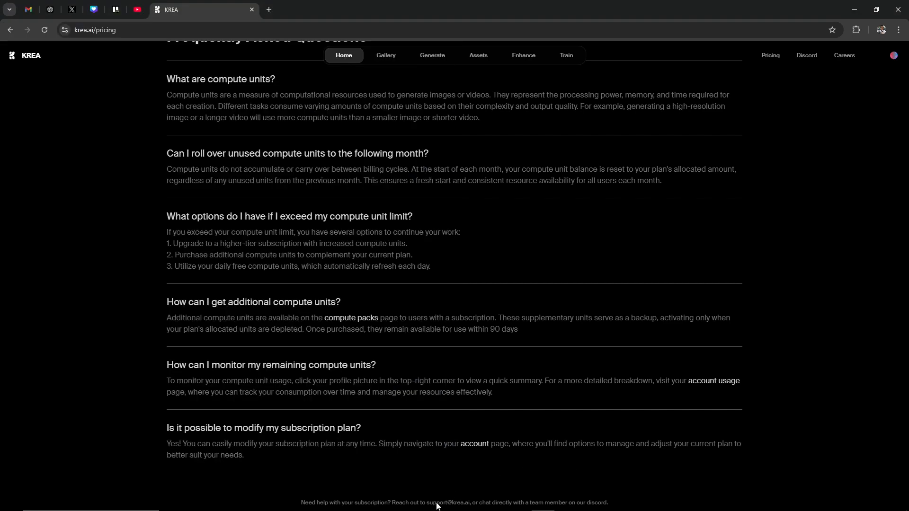